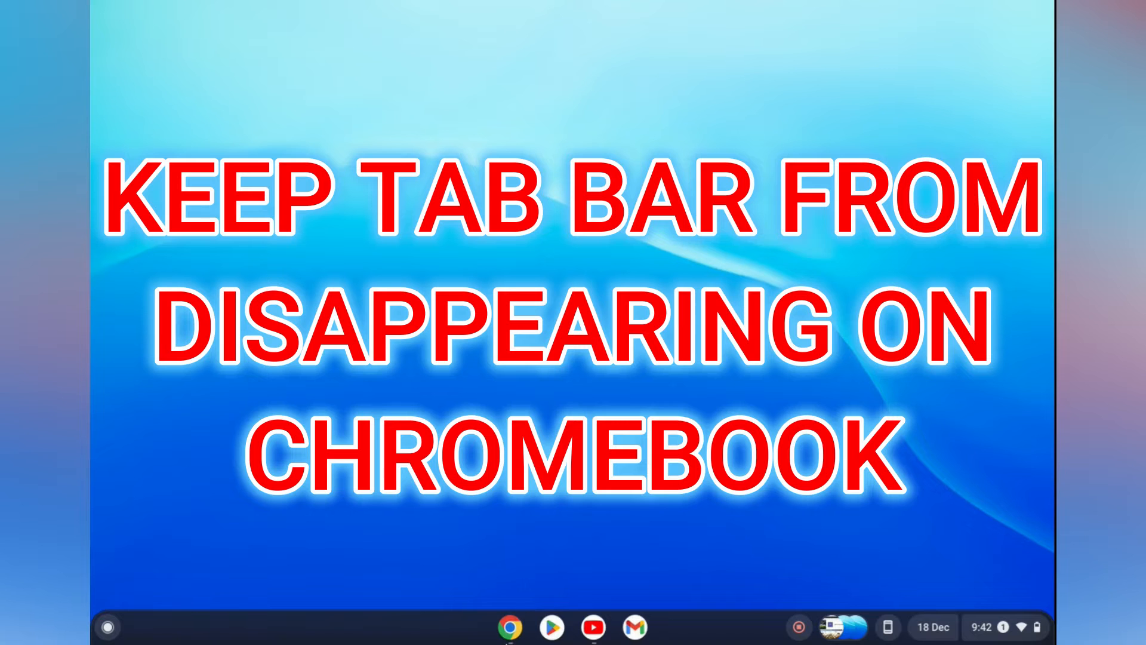
Restore the Chrome window showing the ESPN soccer page from the shelf
click(508, 627)
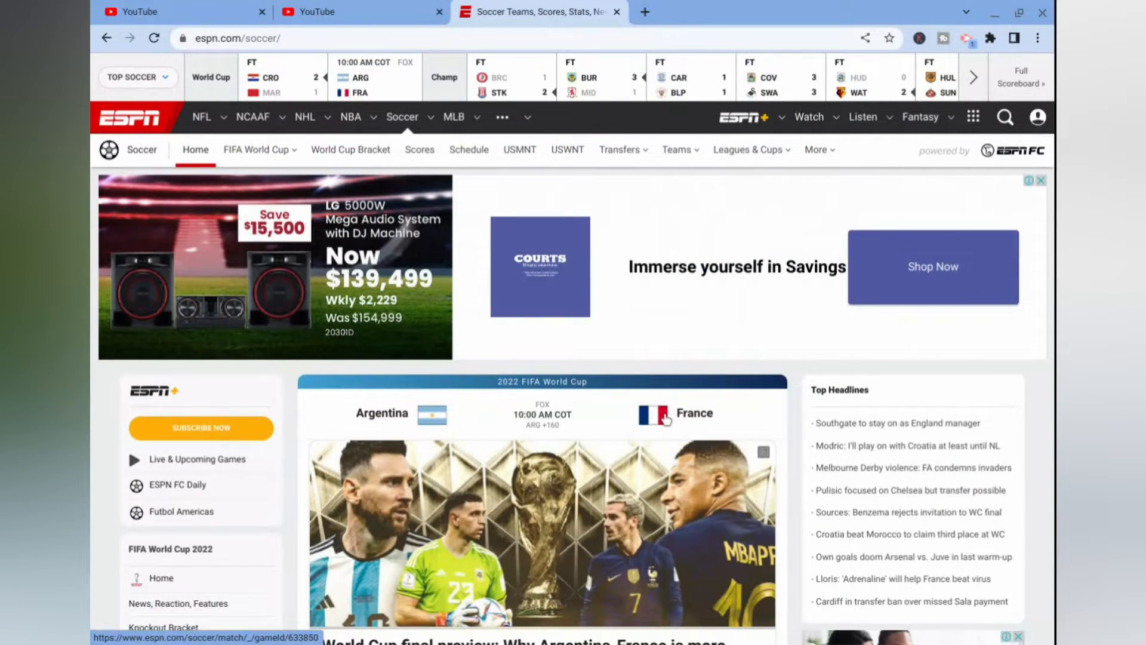
mouse_move(815, 333)
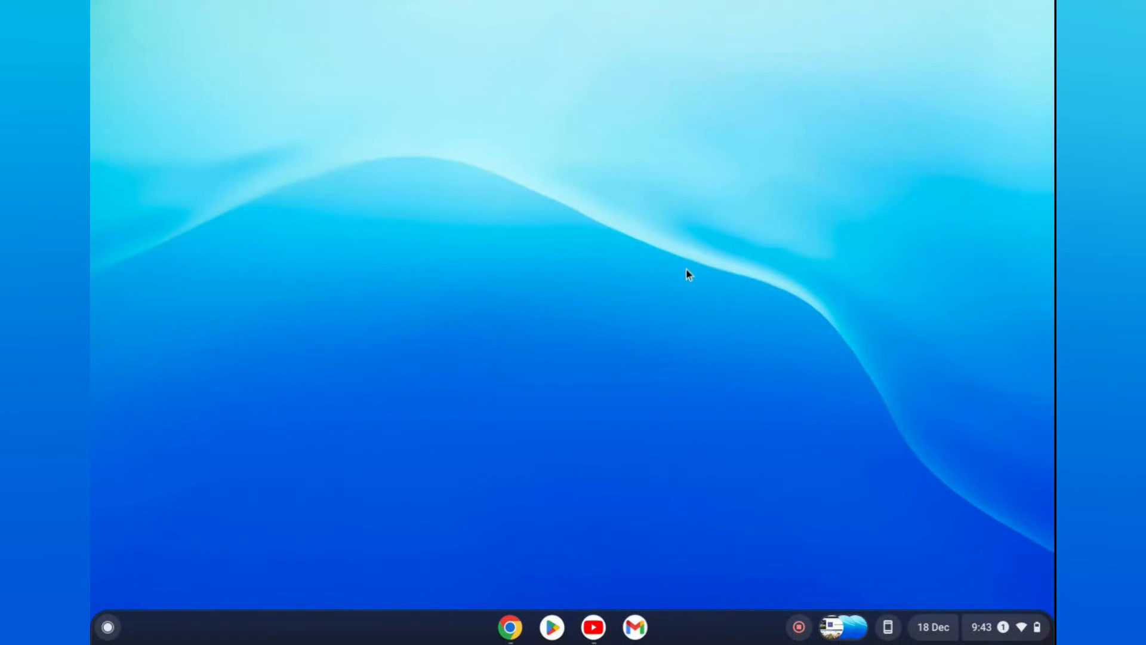
mouse_move(680, 278)
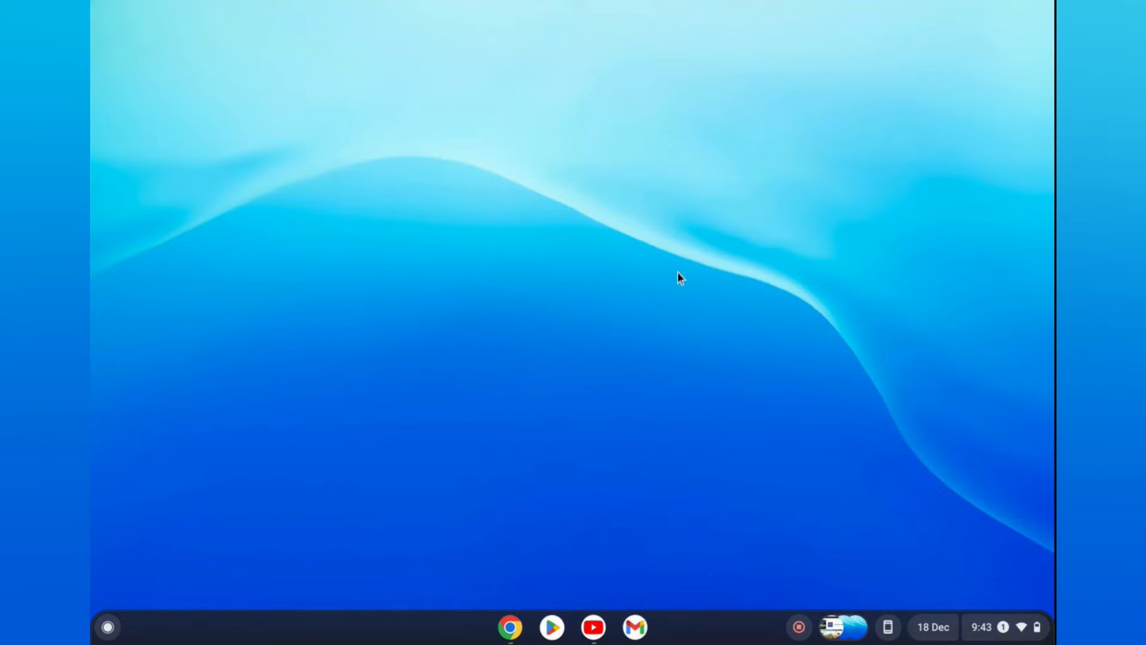
Show the desktop context menu offering the shelf and wallpaper options
right_click(516, 392)
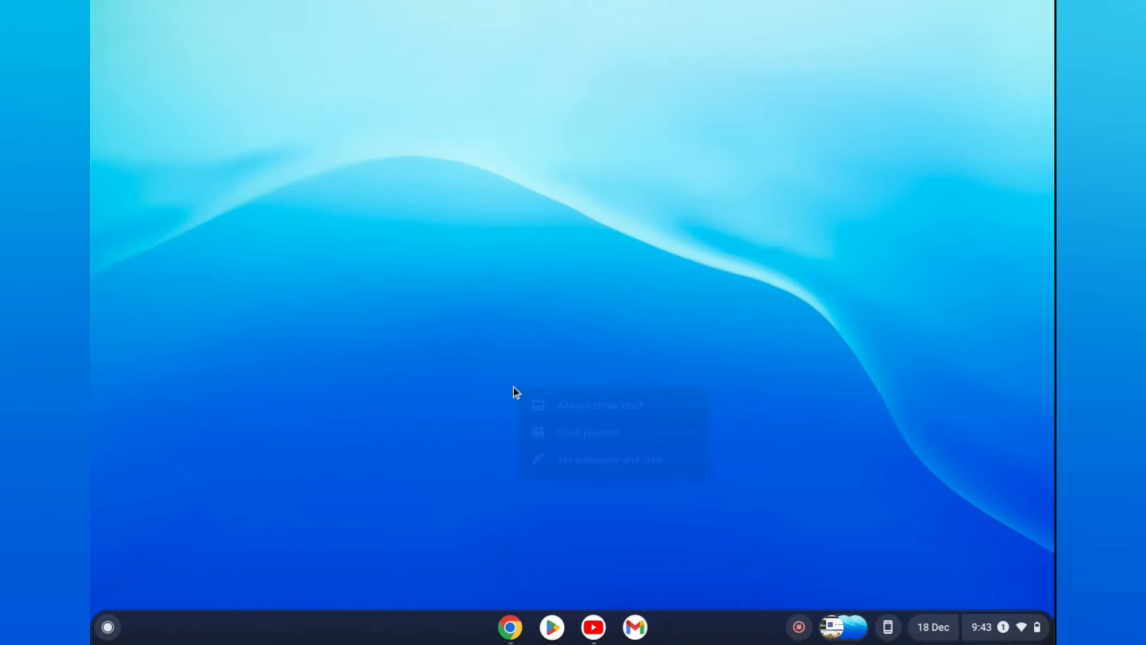
right_click(516, 392)
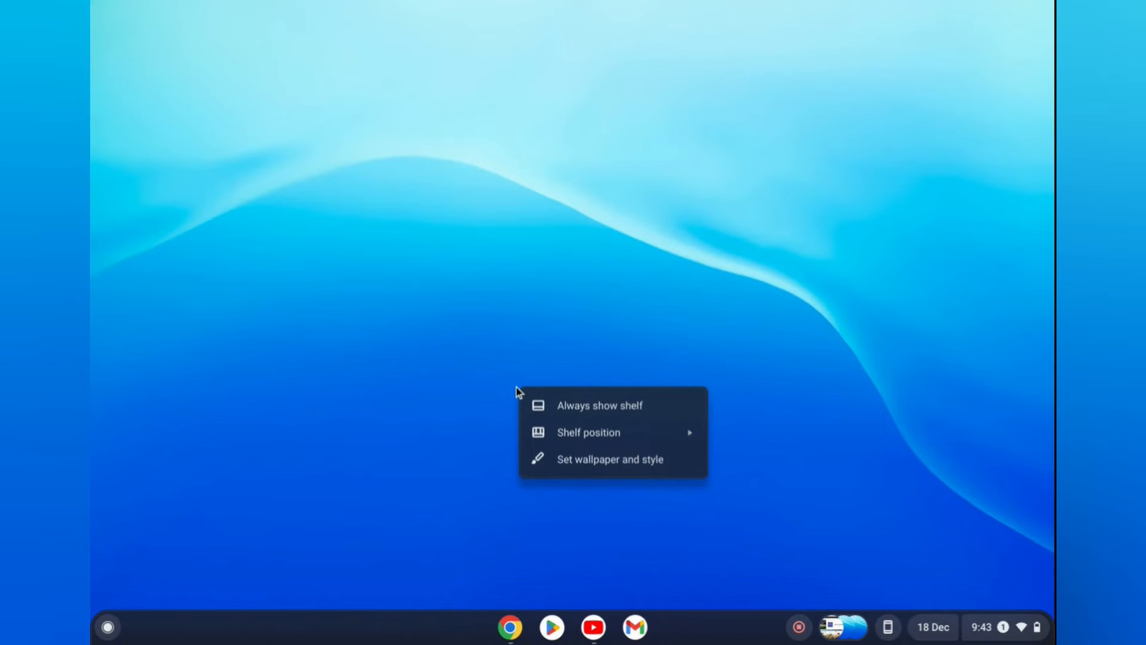
mouse_move(605, 417)
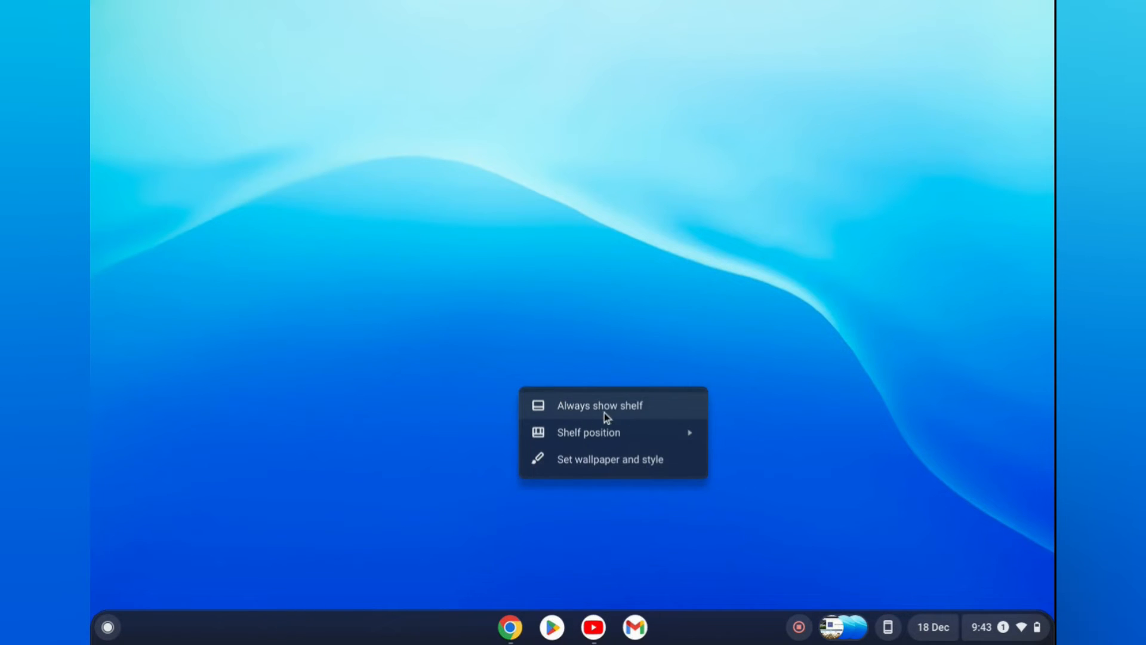
Enable 'Always show shelf' and bring the Chrome ESPN window back over it
click(633, 429)
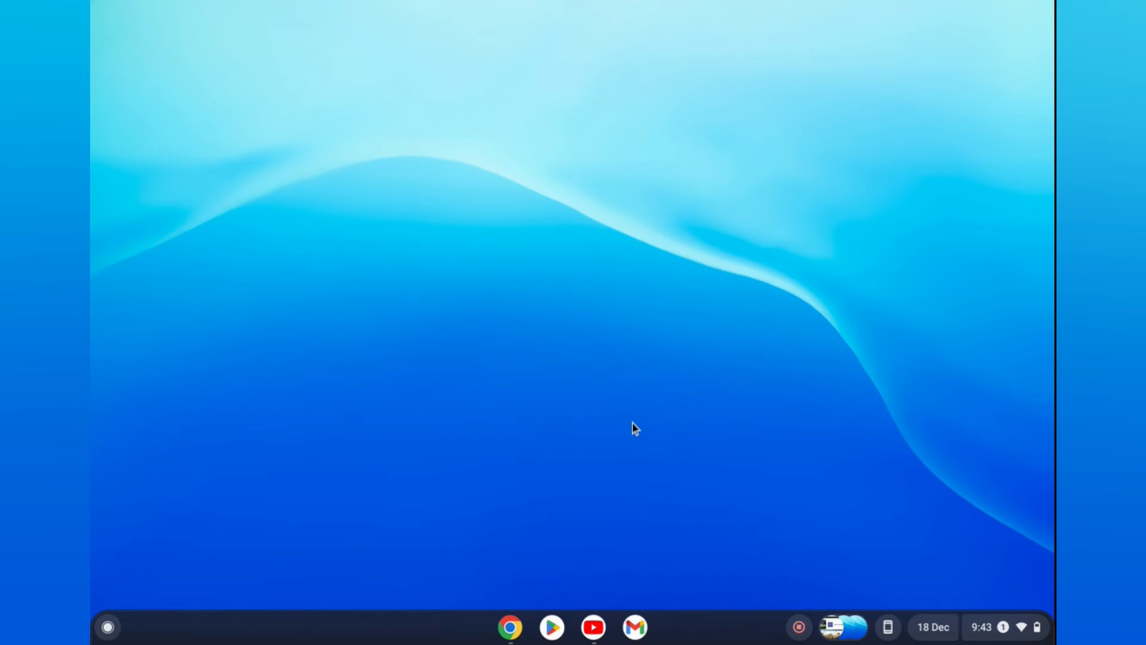
mouse_move(510, 627)
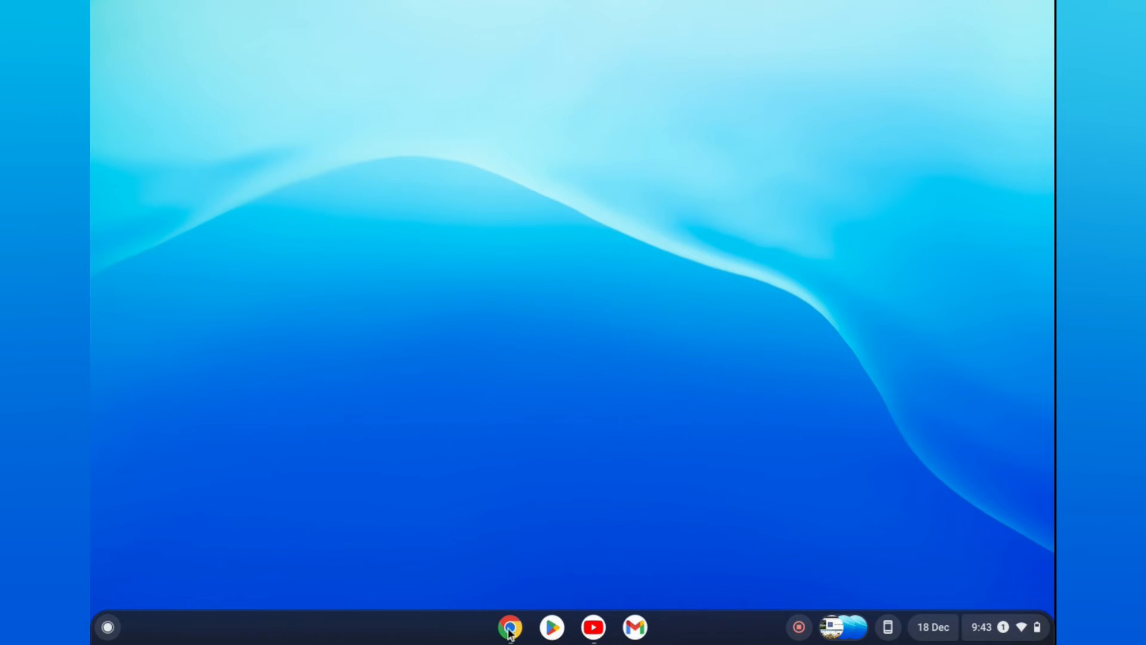
click(509, 627)
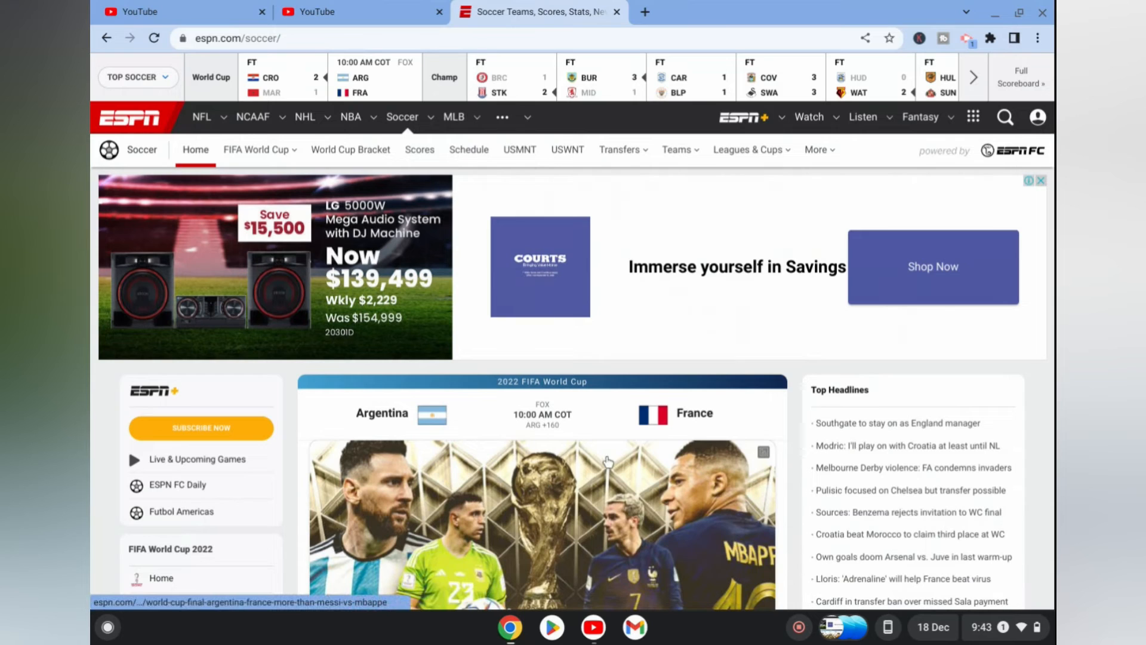